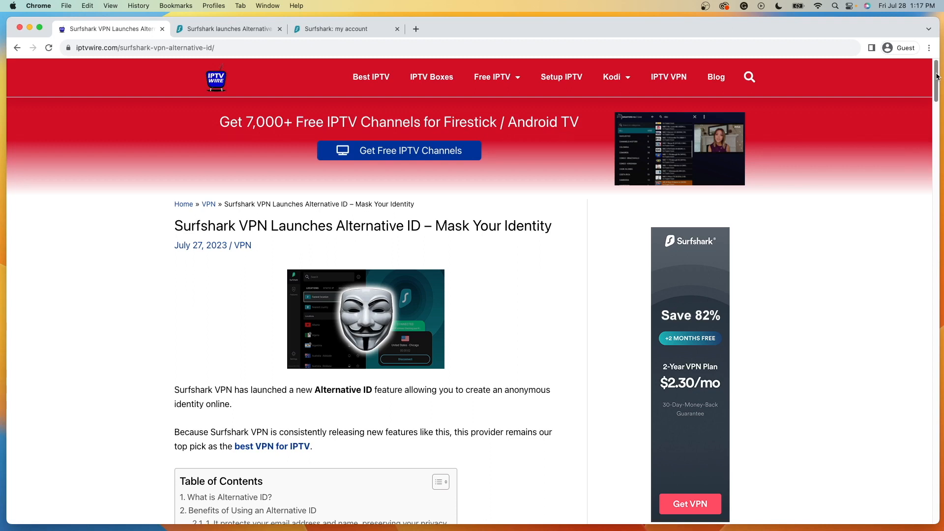
# Scroll down the Surfshark VPN page to review its premium features
pyautogui.scroll(-3)
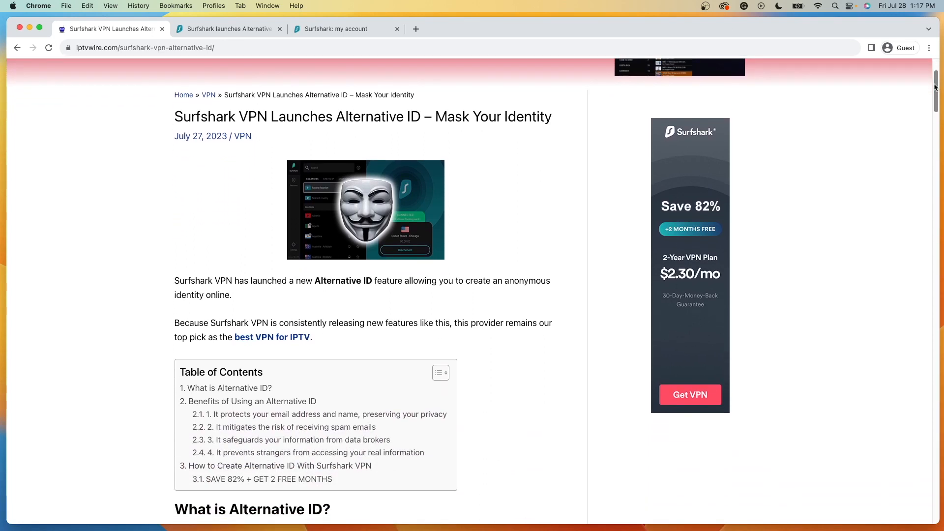
pyautogui.scroll(-3)
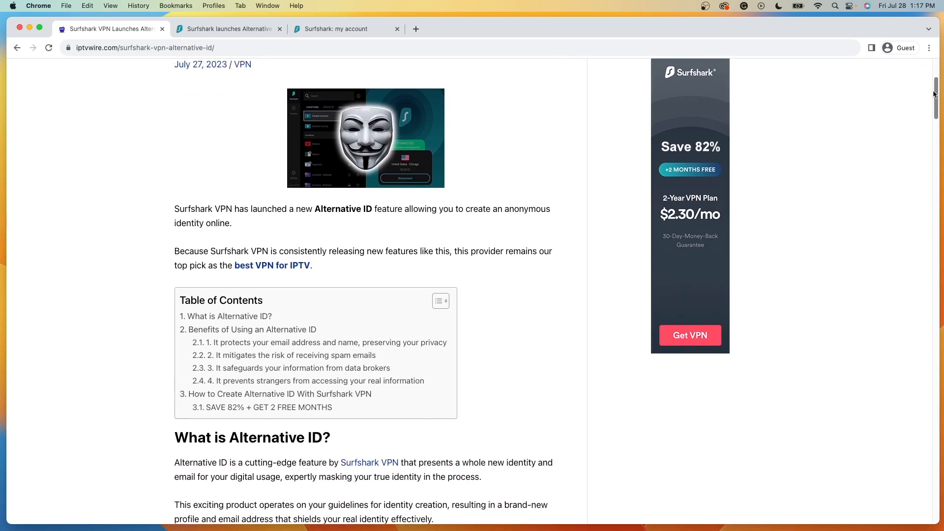
pyautogui.scroll(-3)
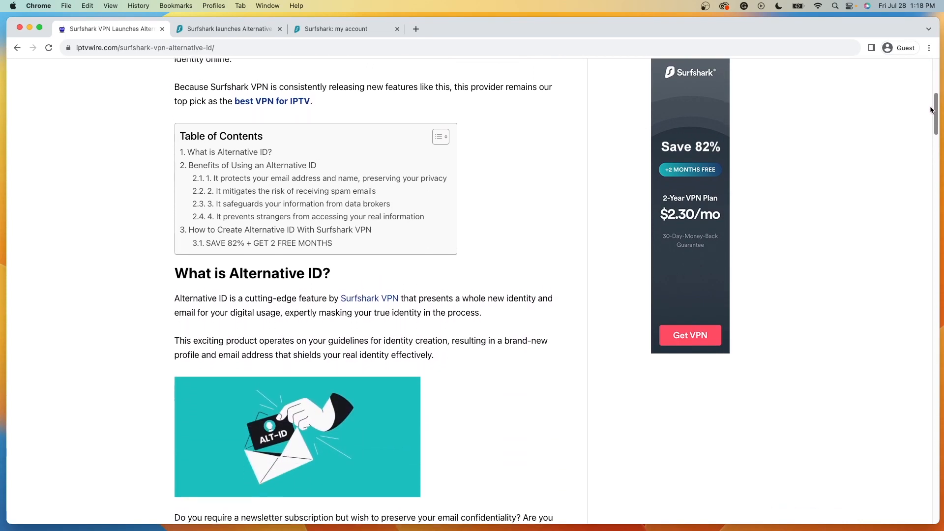
pyautogui.scroll(-3)
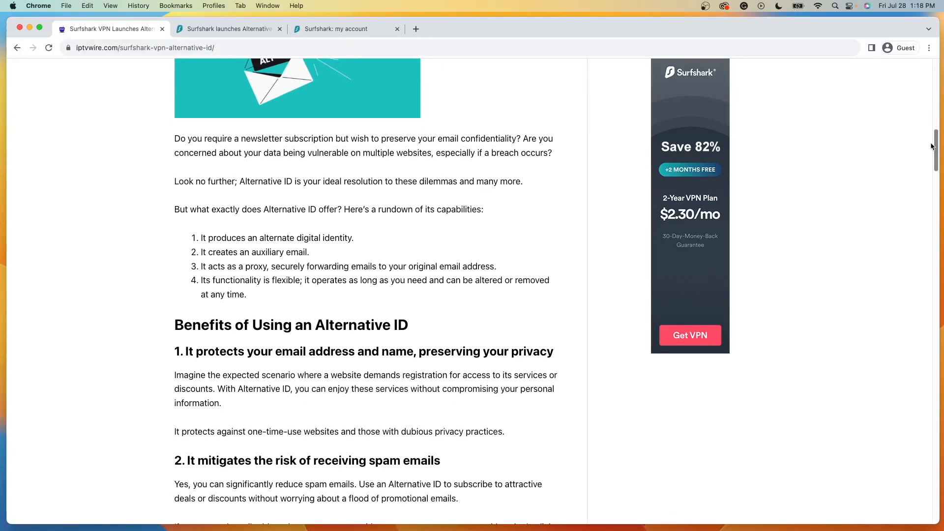
pyautogui.scroll(-3)
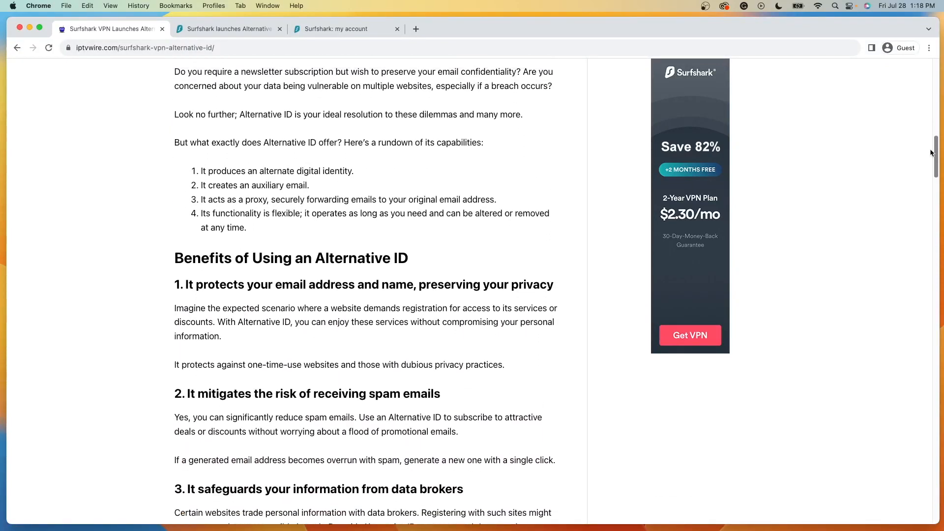
pyautogui.scroll(-3)
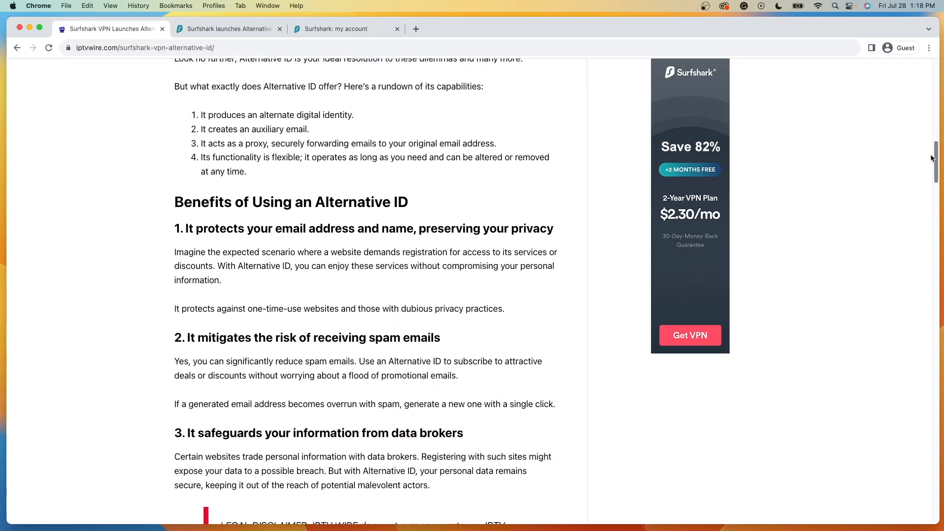
pyautogui.scroll(-3)
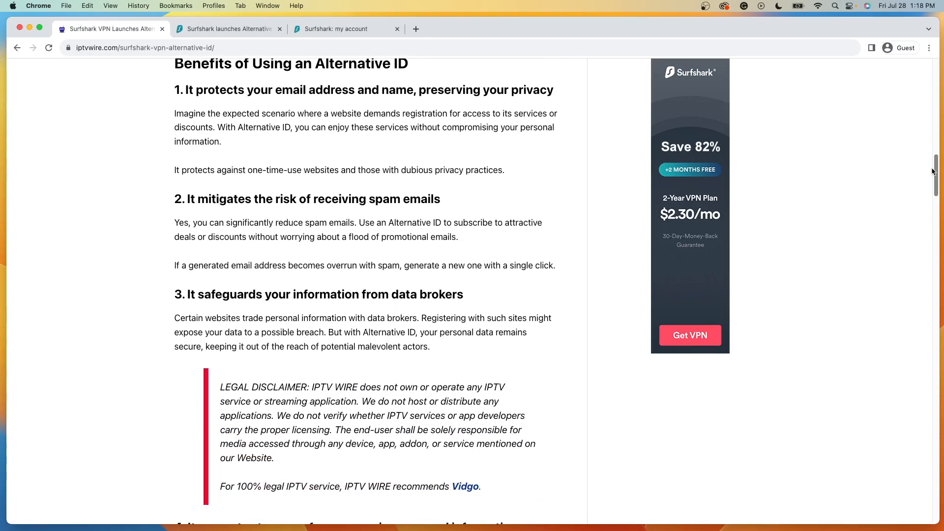
pyautogui.scroll(-3)
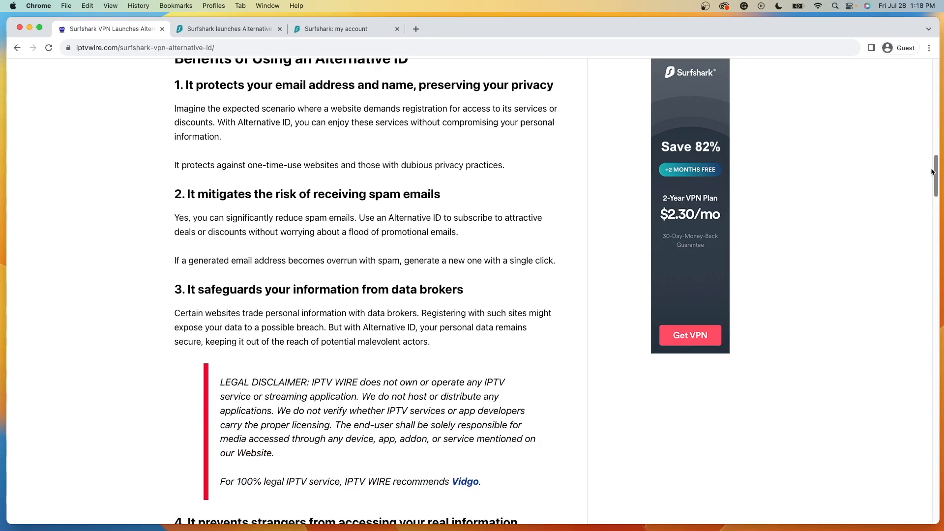
pyautogui.scroll(-3)
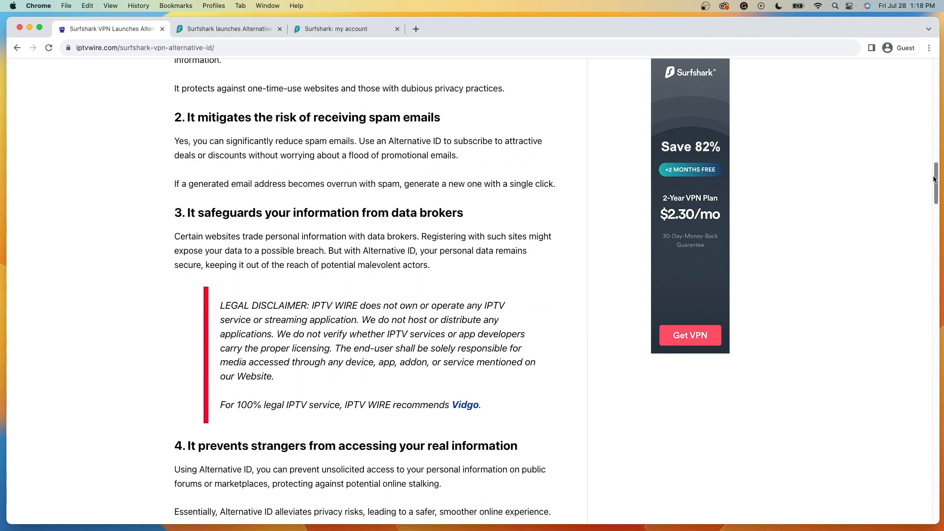
pyautogui.scroll(-3)
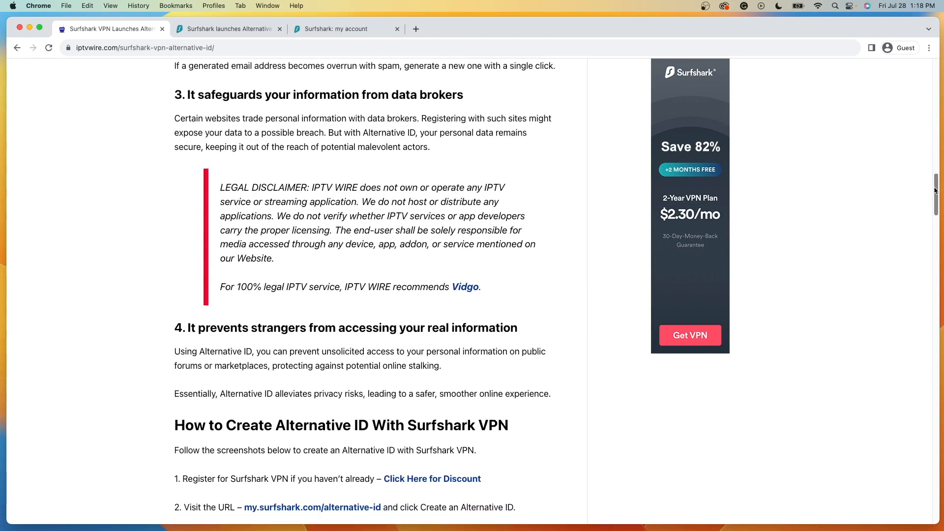
pyautogui.scroll(-3)
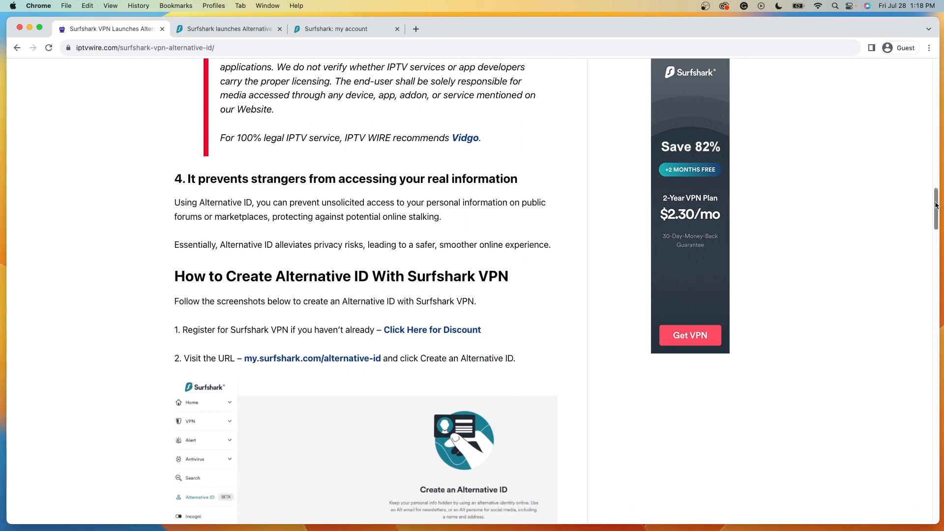
pyautogui.scroll(-3)
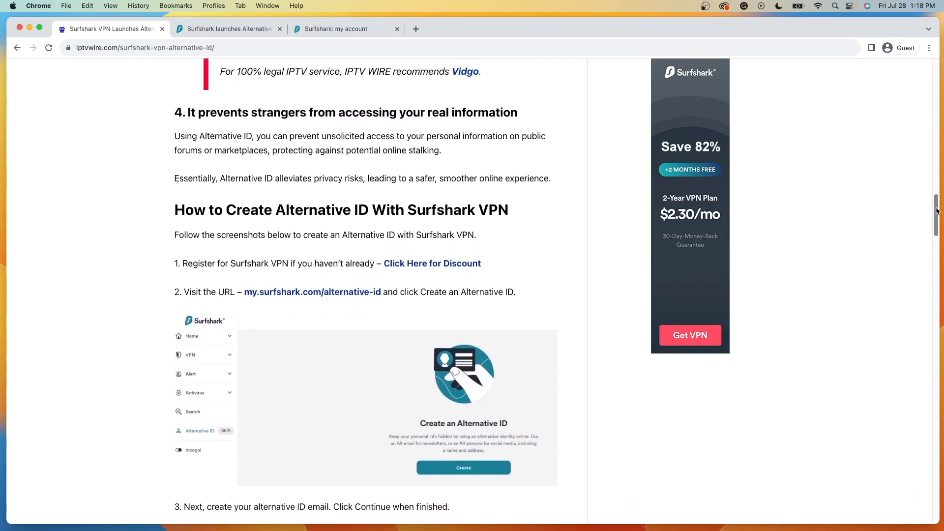
pyautogui.scroll(3)
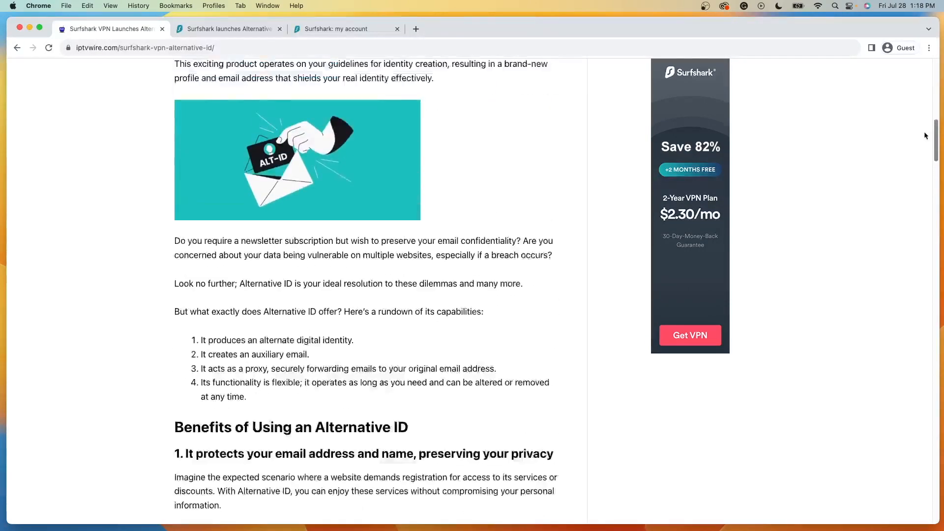
pyautogui.scroll(3)
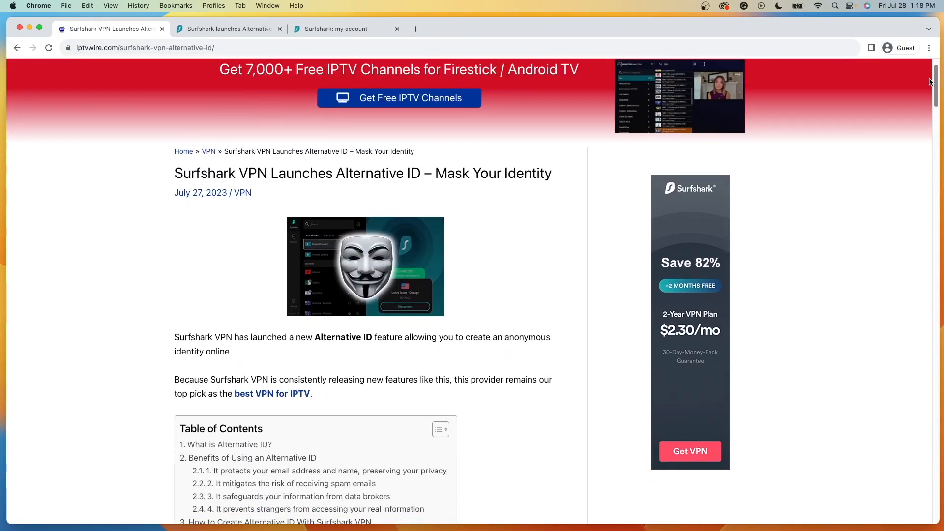
pyautogui.scroll(-3)
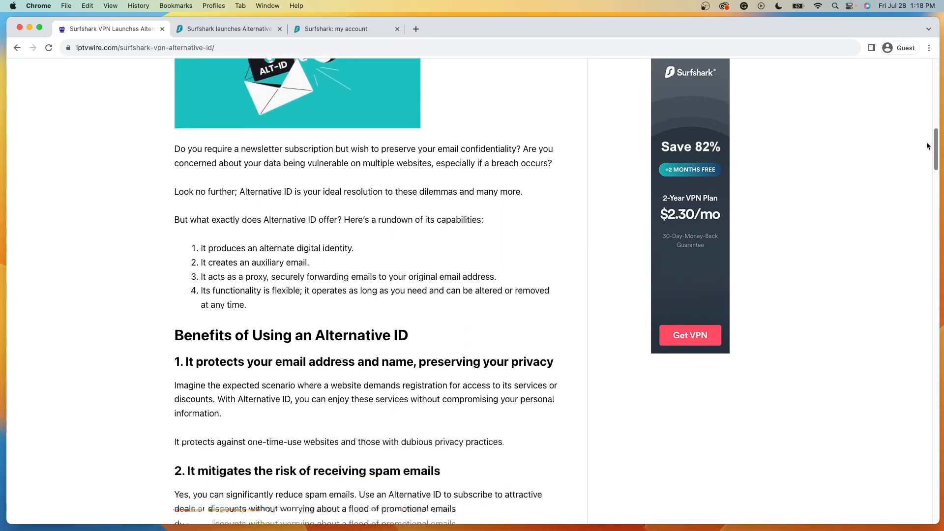
pyautogui.scroll(-3)
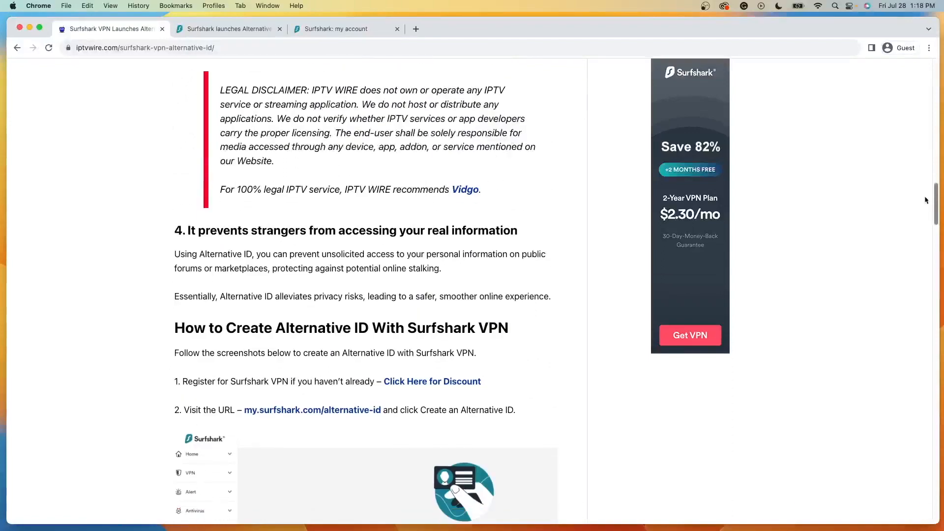
pyautogui.scroll(-3)
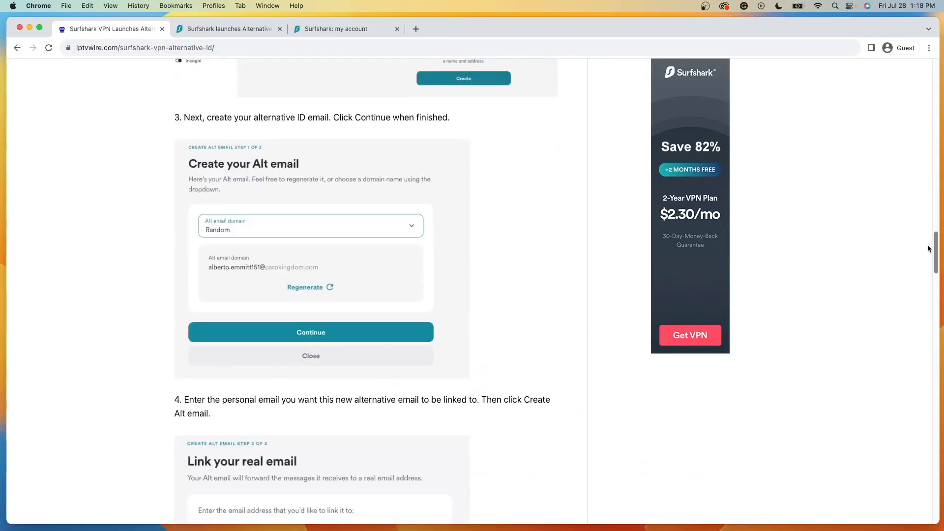
pyautogui.scroll(-3)
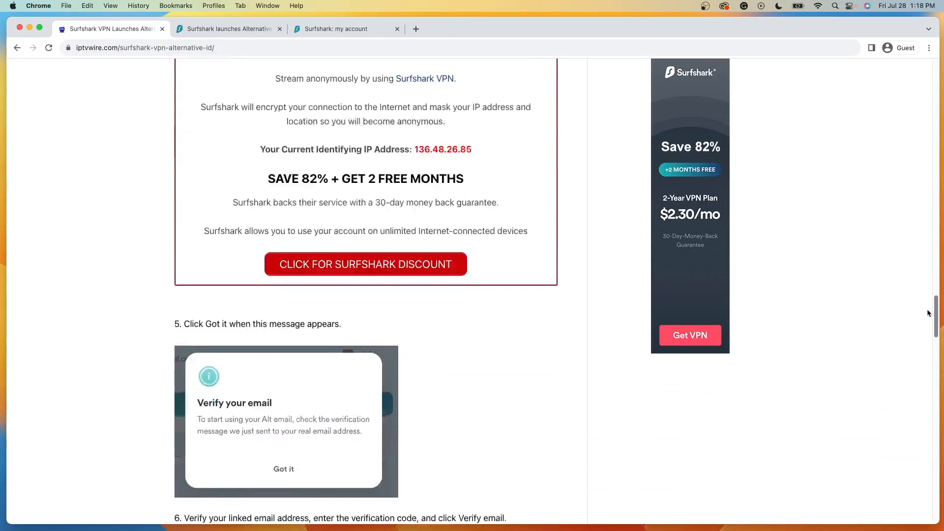
pyautogui.scroll(-3)
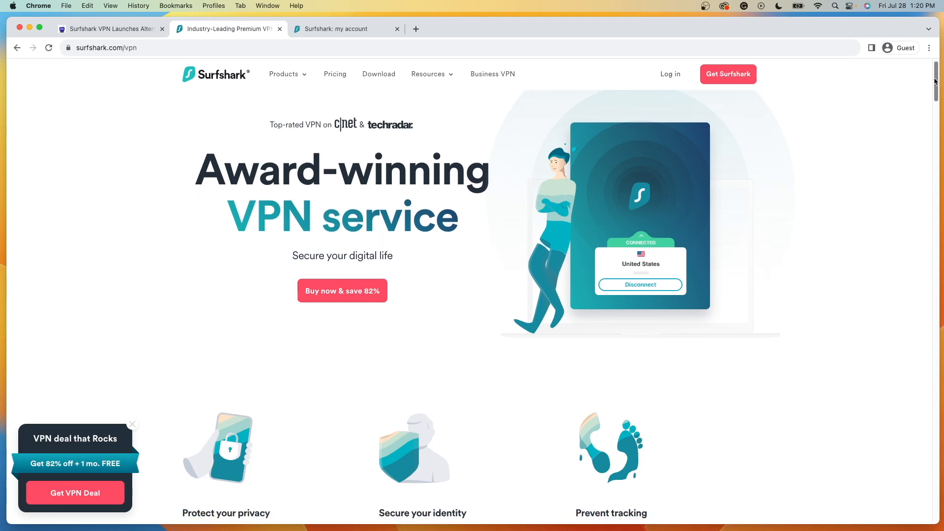
# Review the remaining features like IP rotator and Bypasser, then return to the IPTV Wire article
pyautogui.scroll(-3)
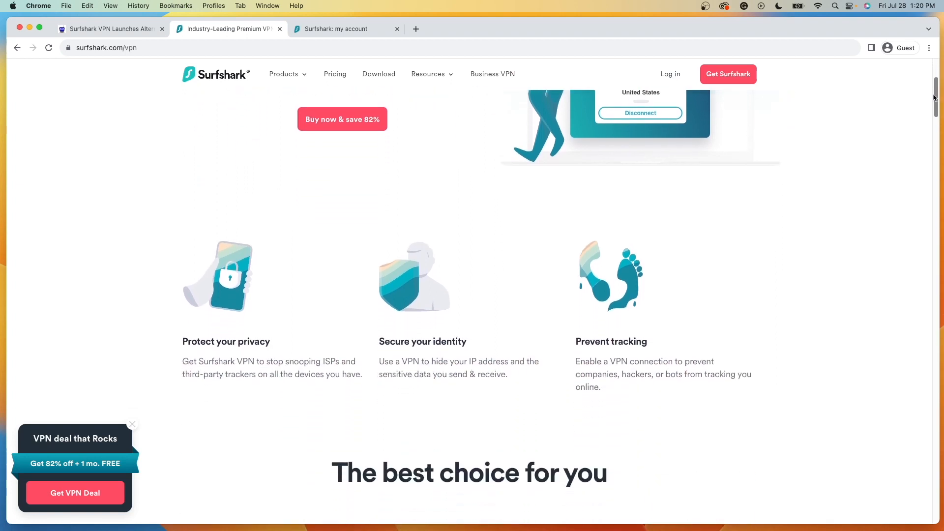
pyautogui.scroll(-3)
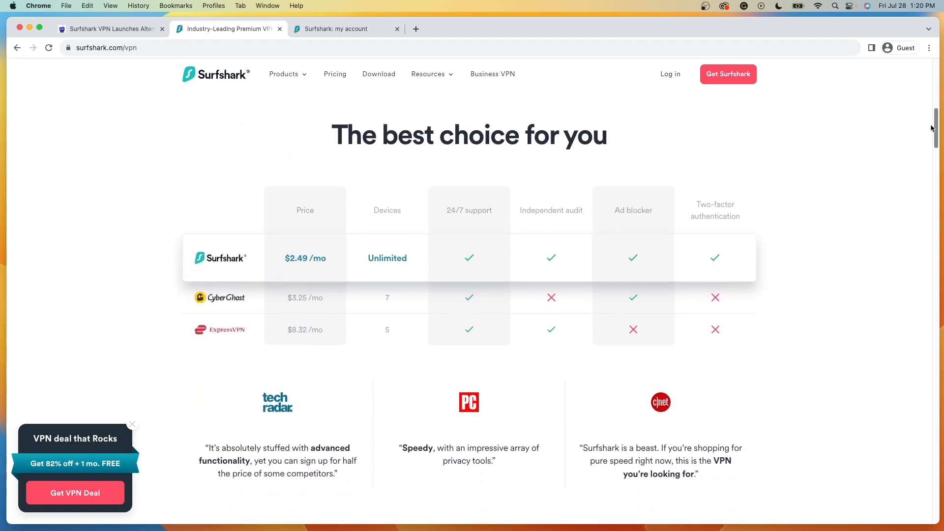
pyautogui.scroll(-3)
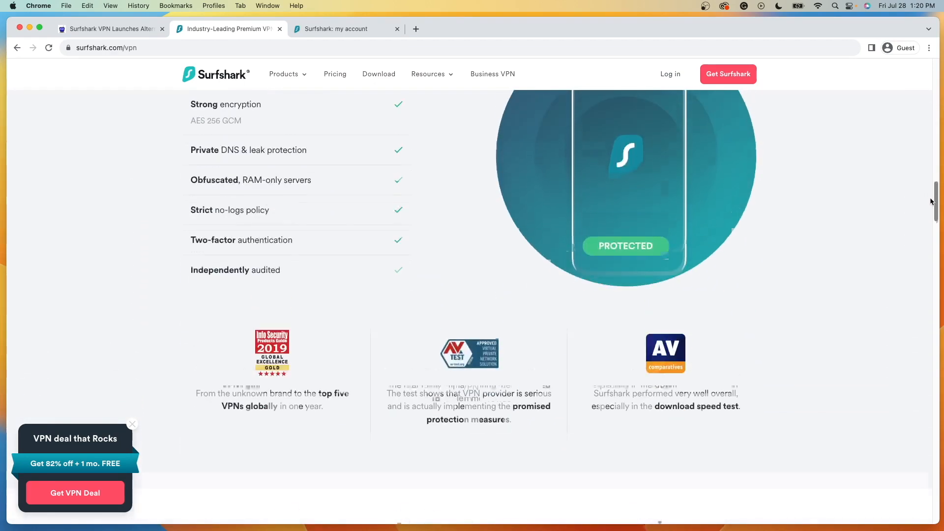
pyautogui.scroll(-3)
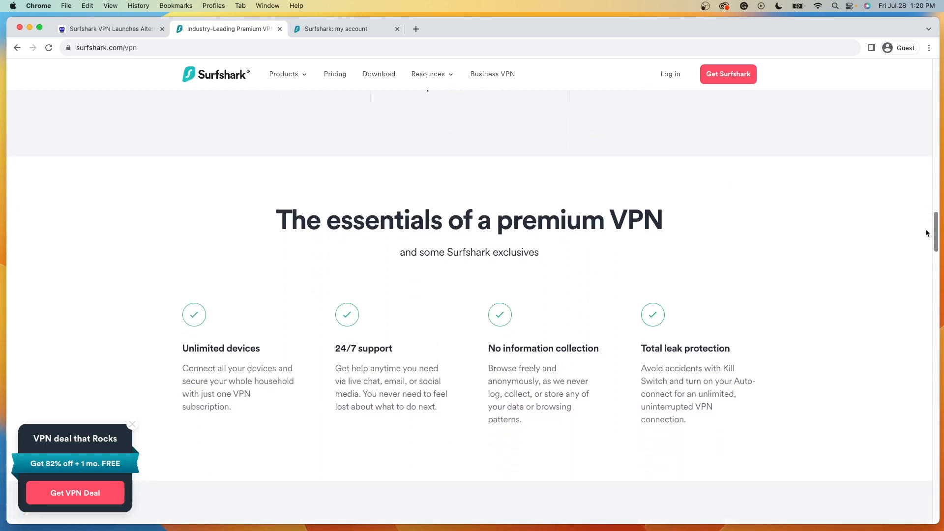
pyautogui.scroll(-3)
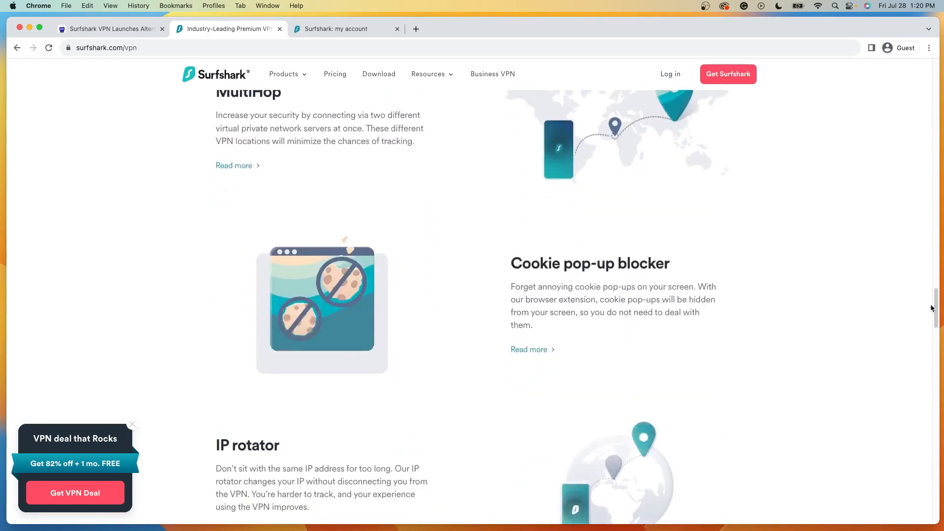
pyautogui.scroll(-3)
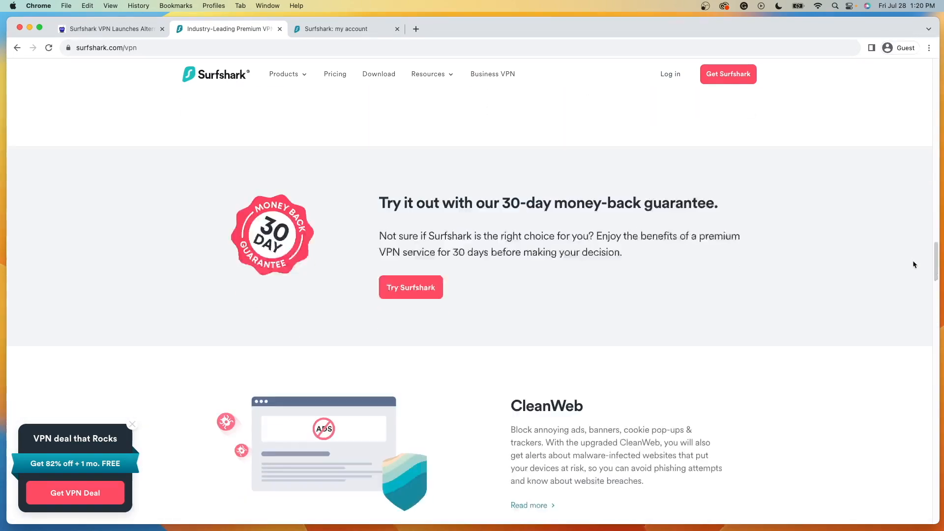
pyautogui.scroll(-3)
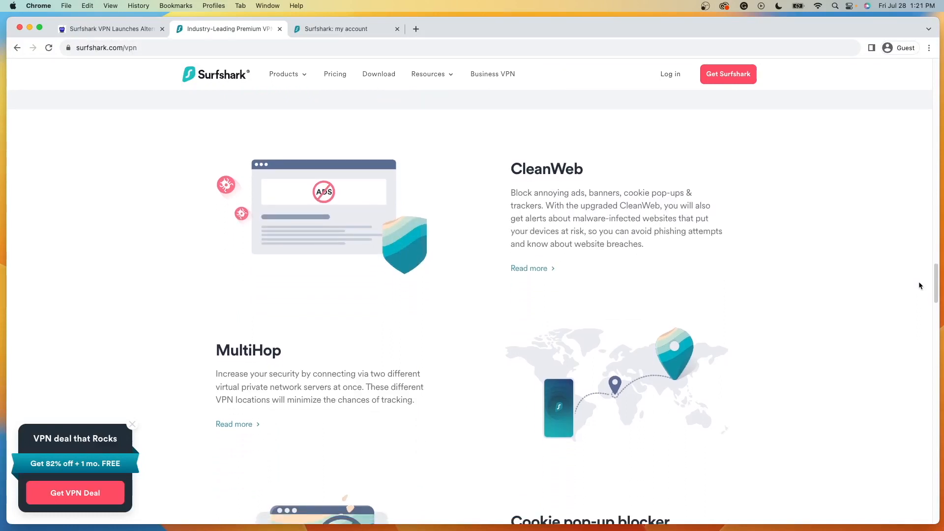
pyautogui.scroll(-3)
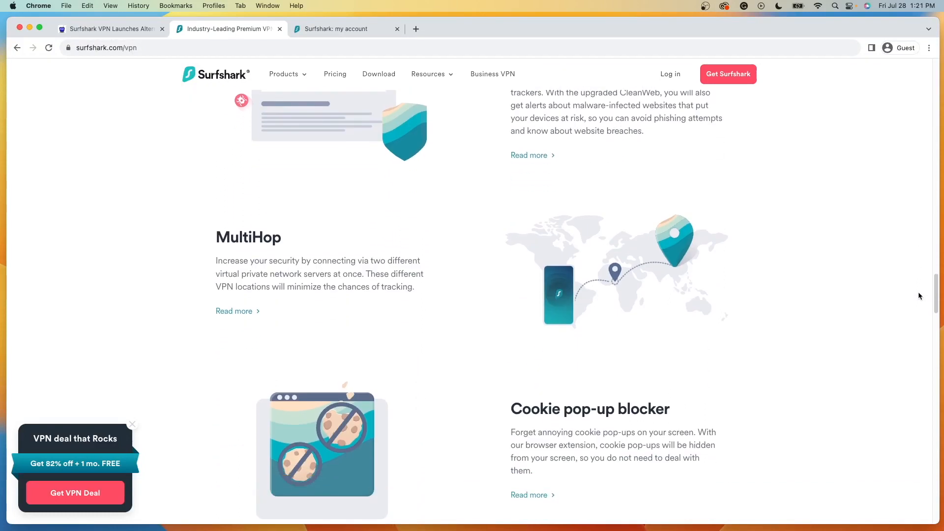
pyautogui.scroll(-3)
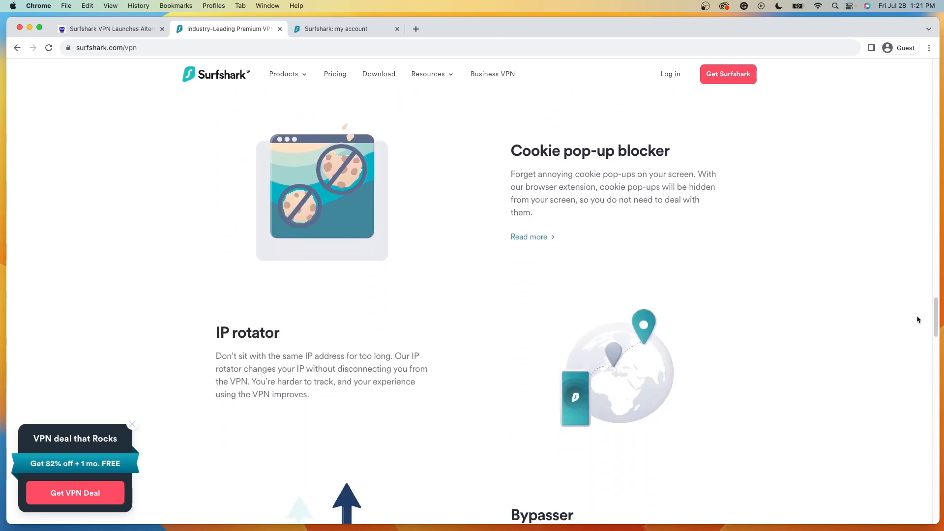
pyautogui.scroll(-3)
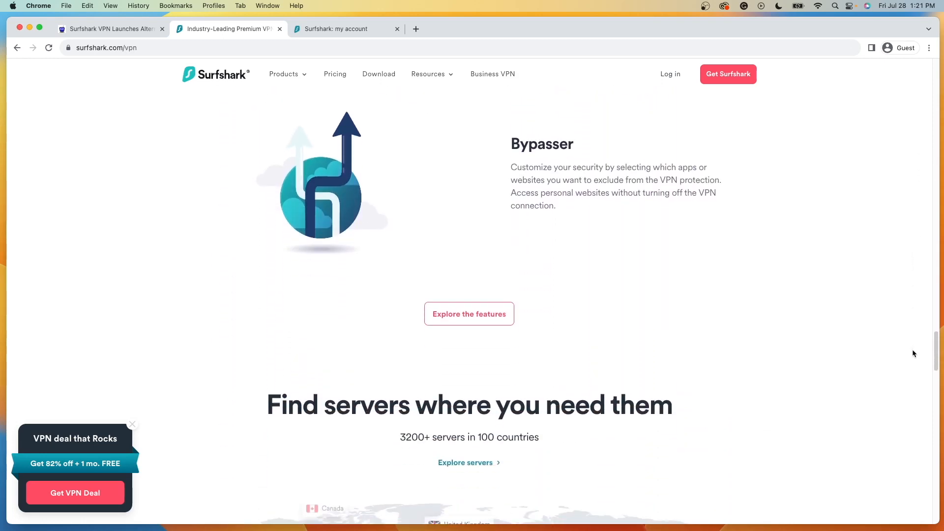
pyautogui.click(108, 28)
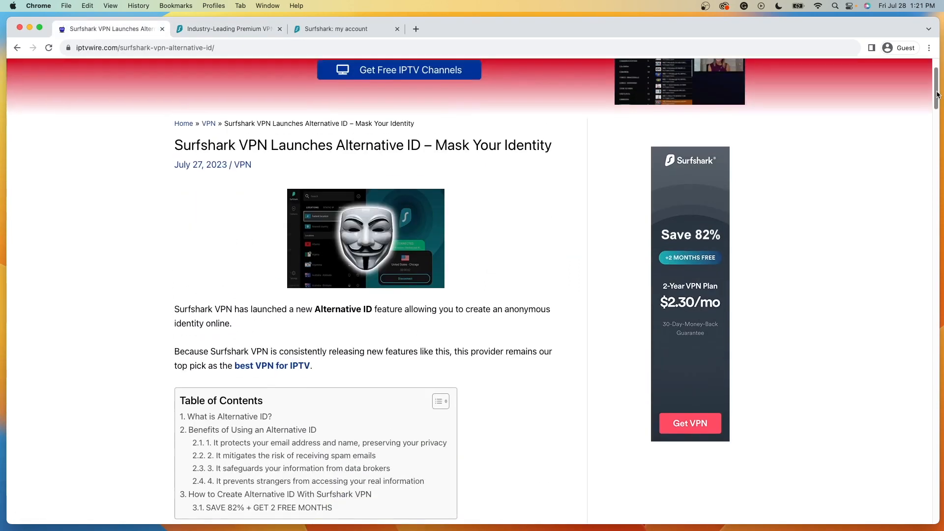
# Skim the IPTV Wire Alternative ID intro, then switch to Surfshark's Alternative ID account page
pyautogui.scroll(-3)
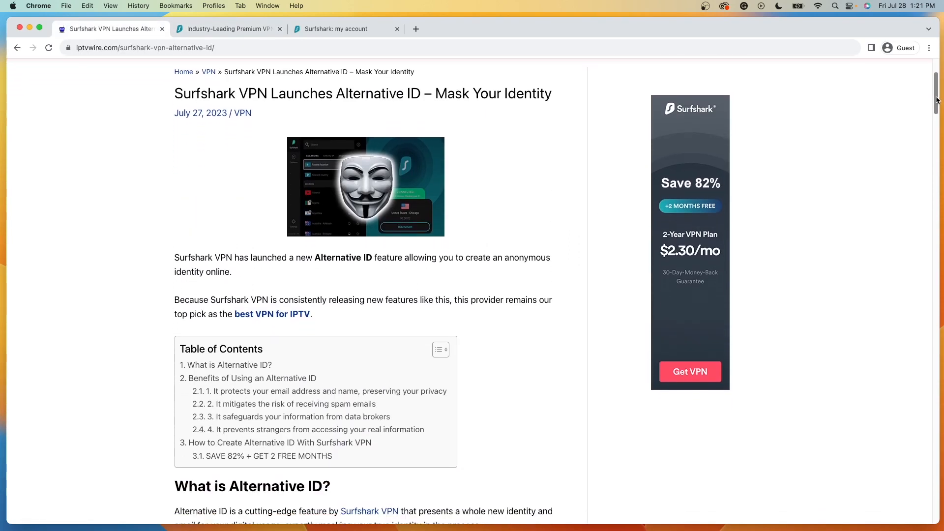
pyautogui.scroll(-3)
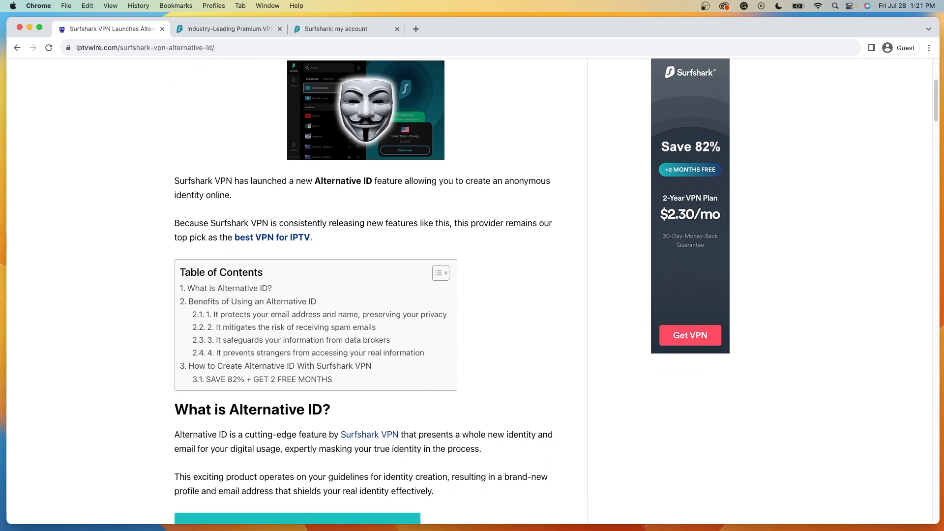
pyautogui.click(337, 28)
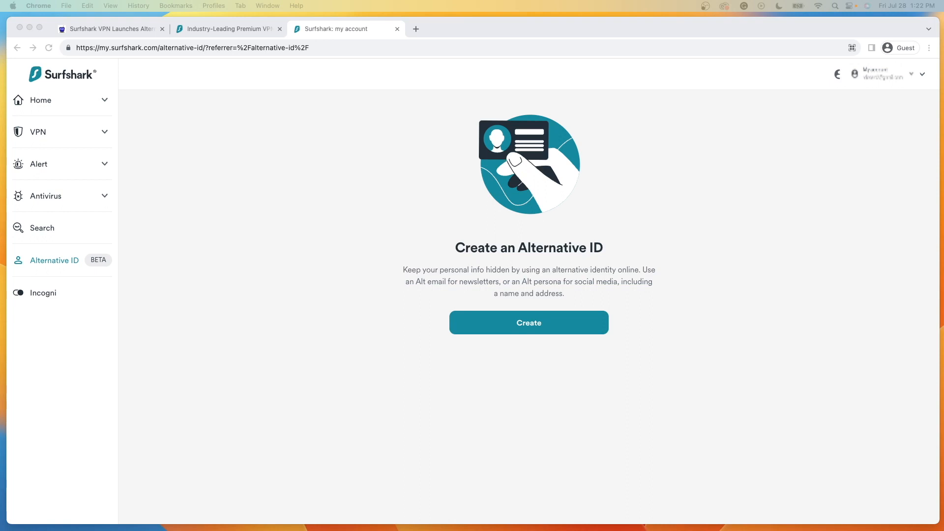
pyautogui.moveTo(603, 218)
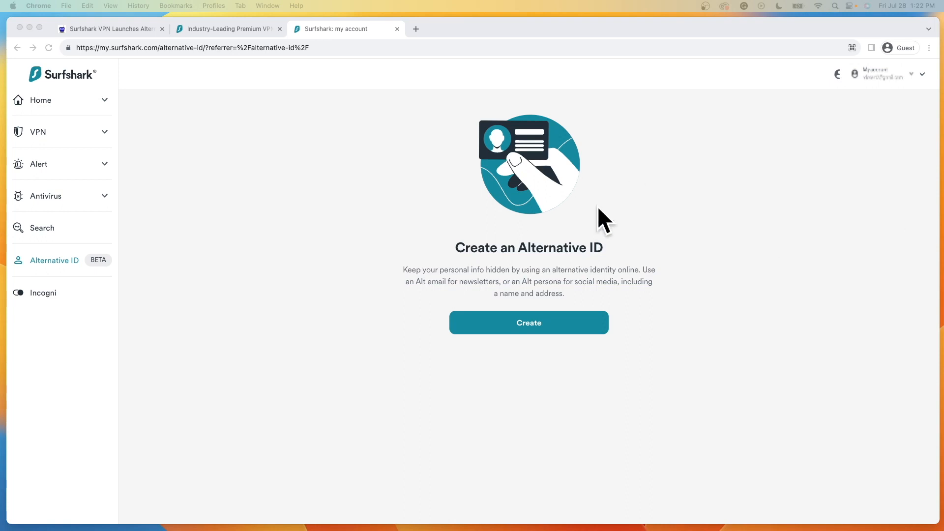
pyautogui.moveTo(706, 217)
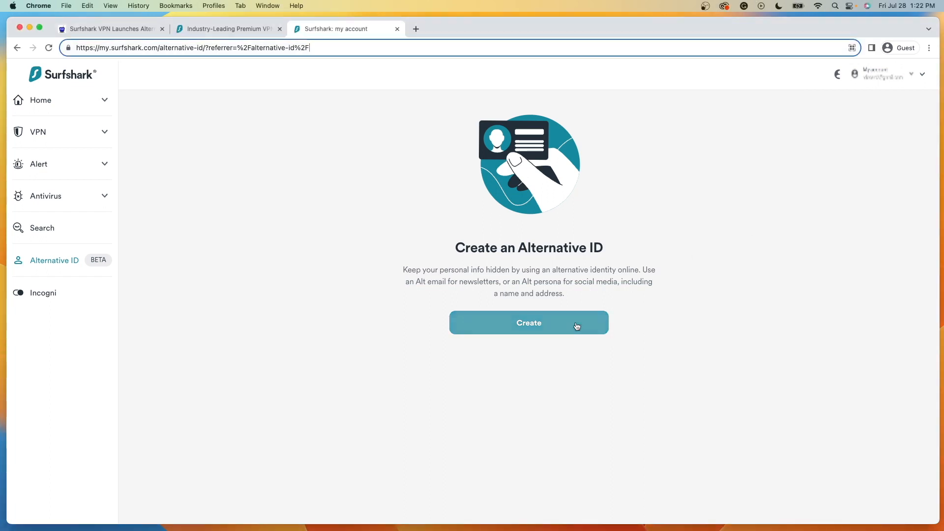
# Start a new Alternative ID to bring up the Create your Alt persona page
pyautogui.click(528, 322)
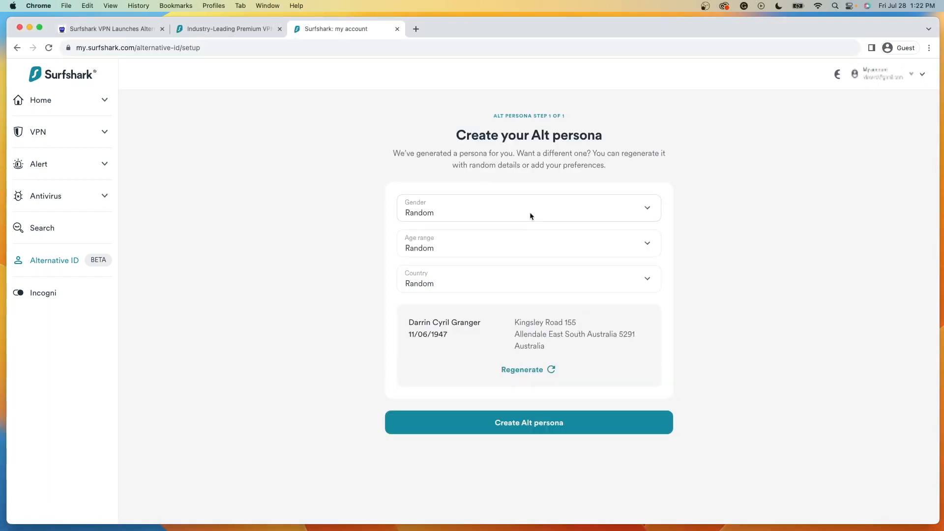
pyautogui.moveTo(523, 216)
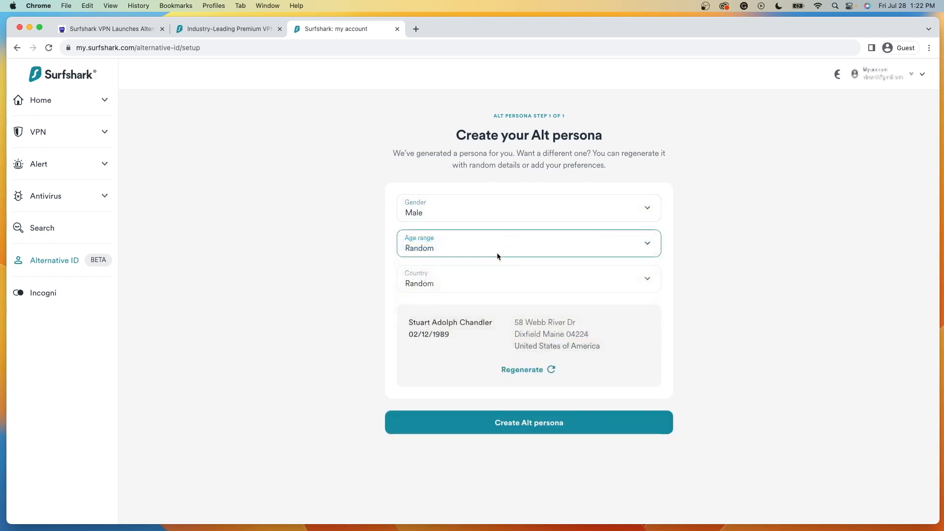
# Create a male alt persona aged 35-44 located in the United States
pyautogui.click(528, 243)
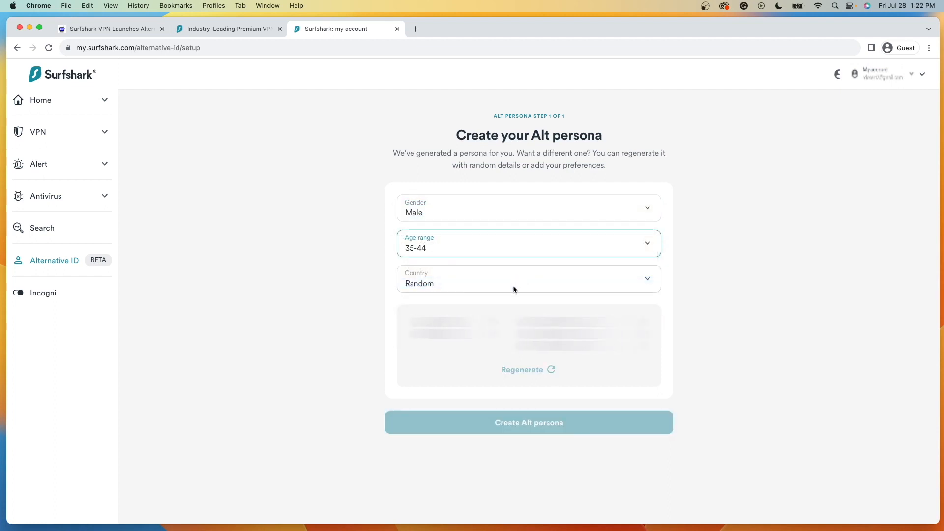
pyautogui.click(527, 283)
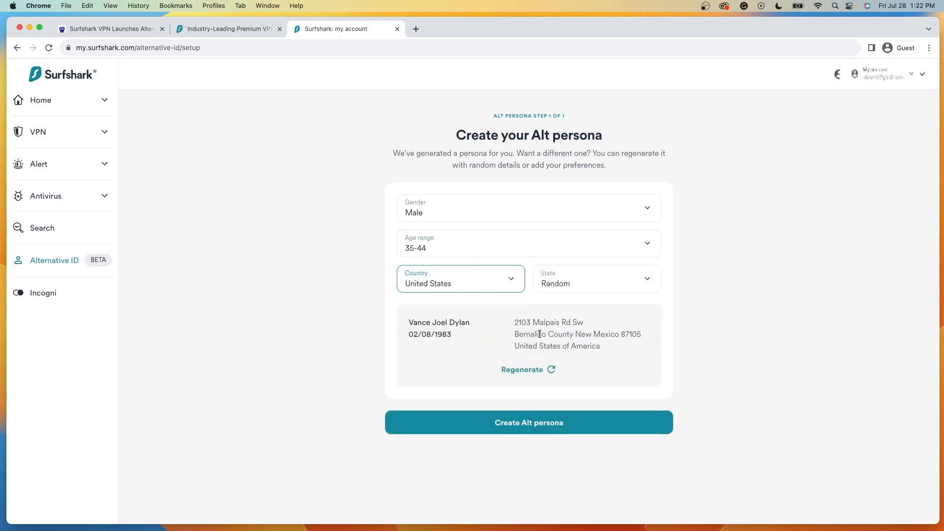
pyautogui.moveTo(482, 337)
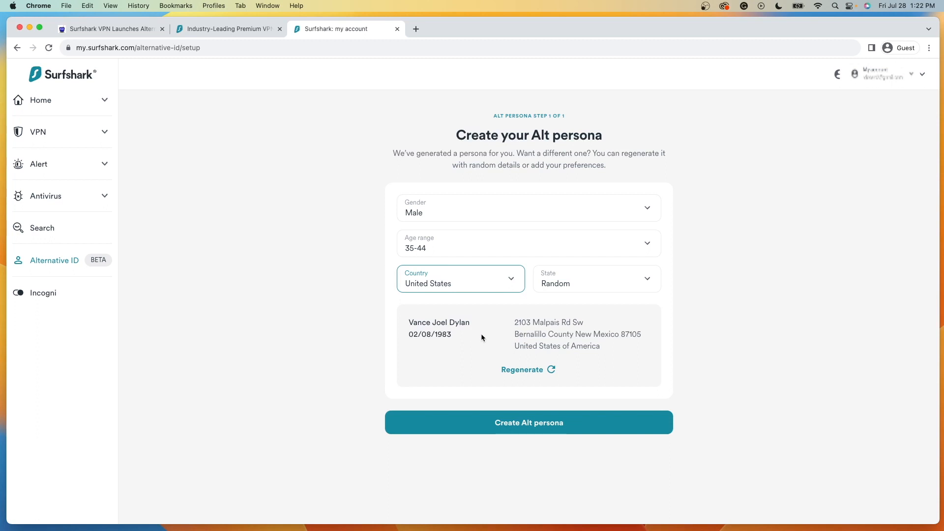
pyautogui.moveTo(479, 329)
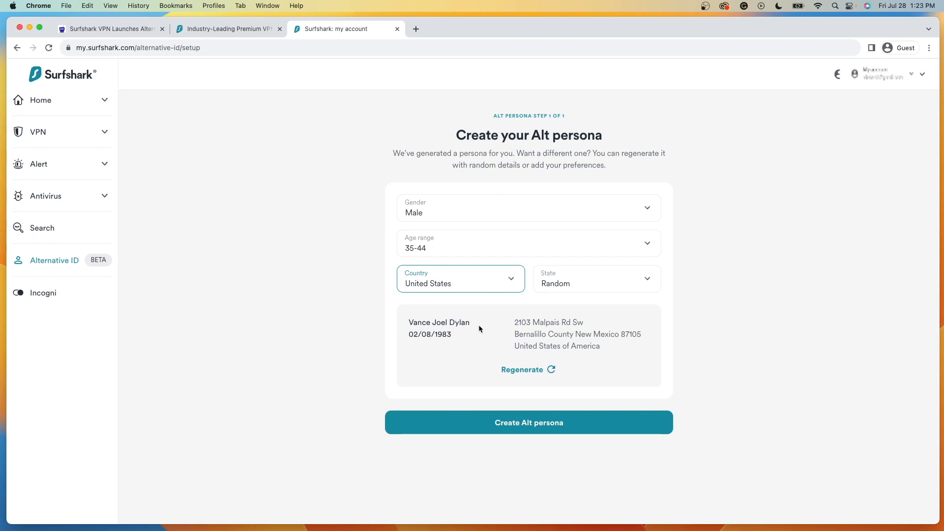
pyautogui.moveTo(579, 335)
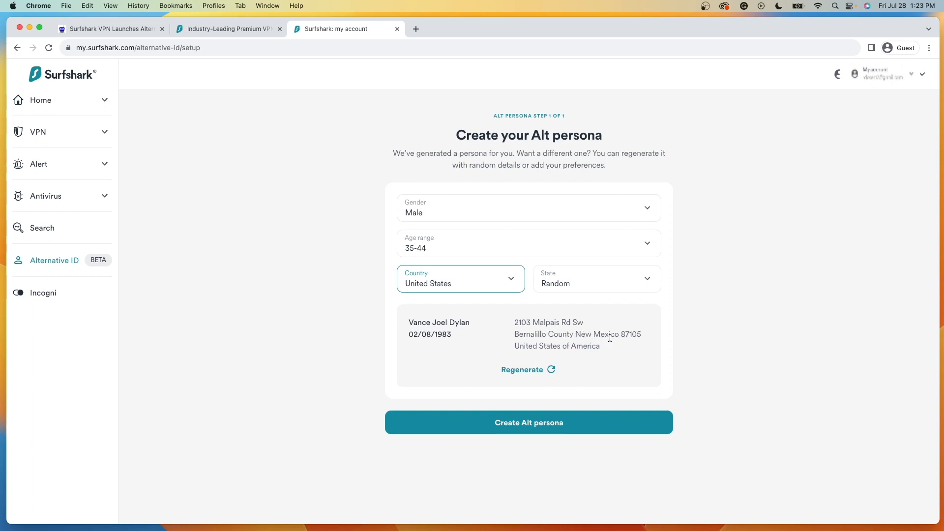
pyautogui.moveTo(582, 316)
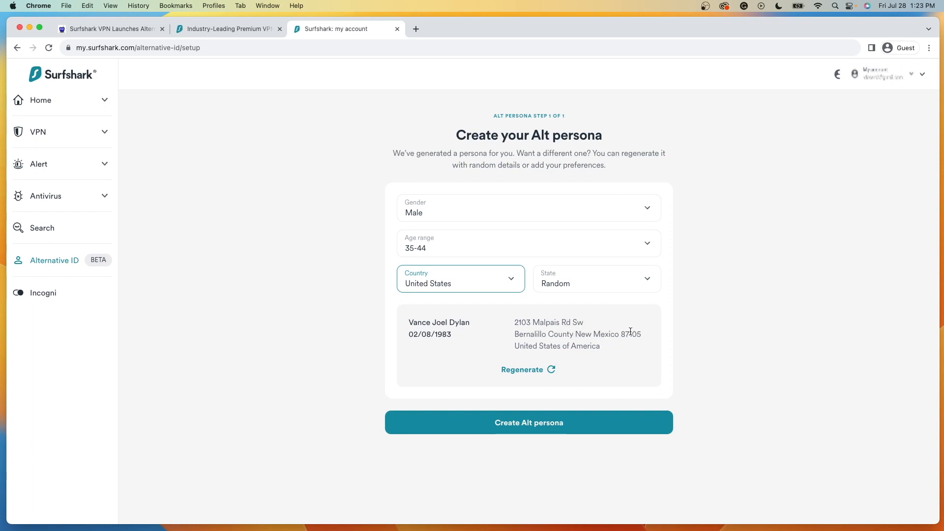
pyautogui.moveTo(682, 328)
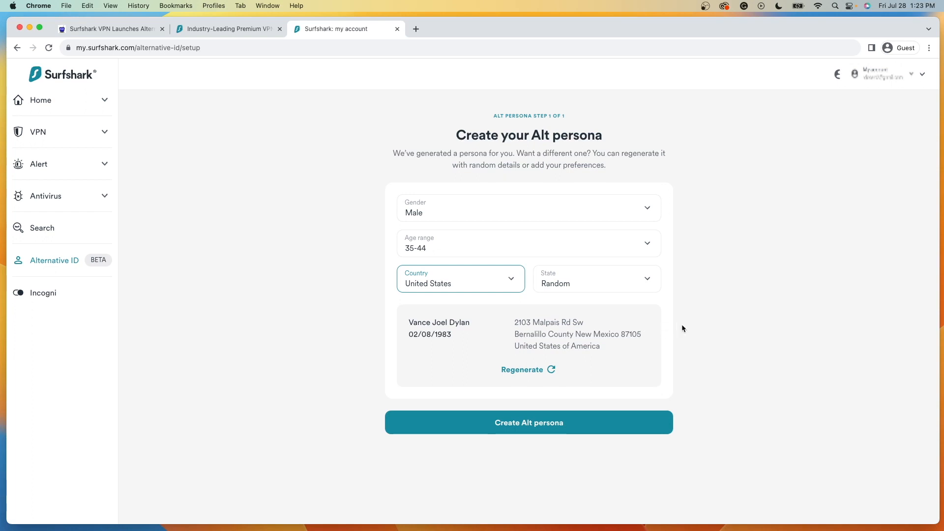
pyautogui.moveTo(572, 430)
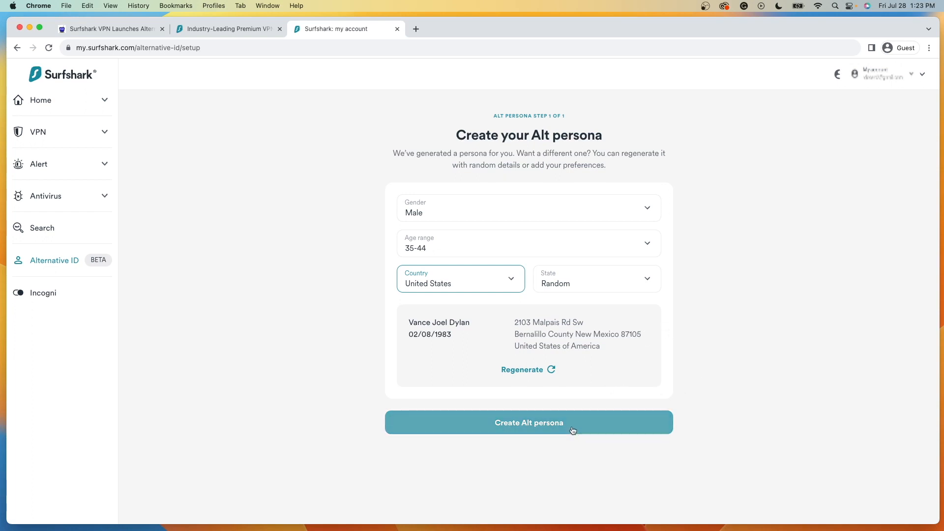
pyautogui.click(528, 422)
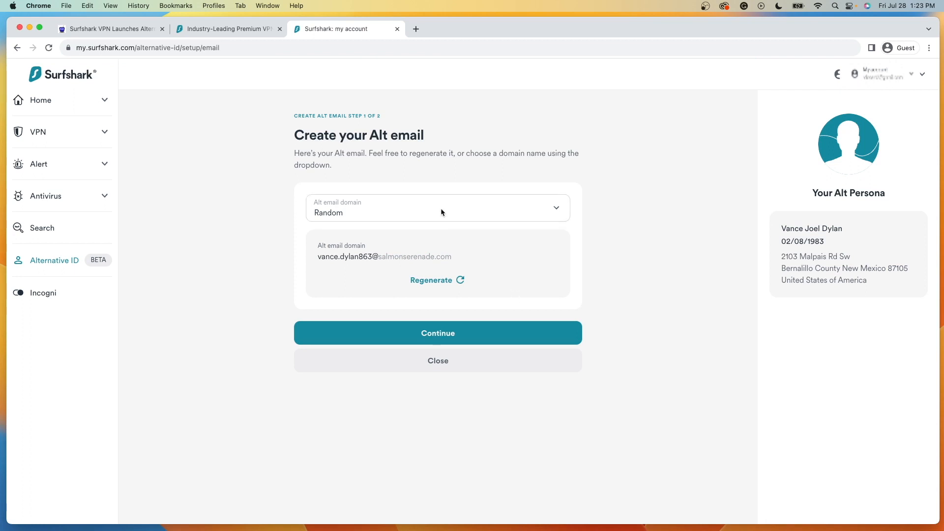
pyautogui.click(437, 207)
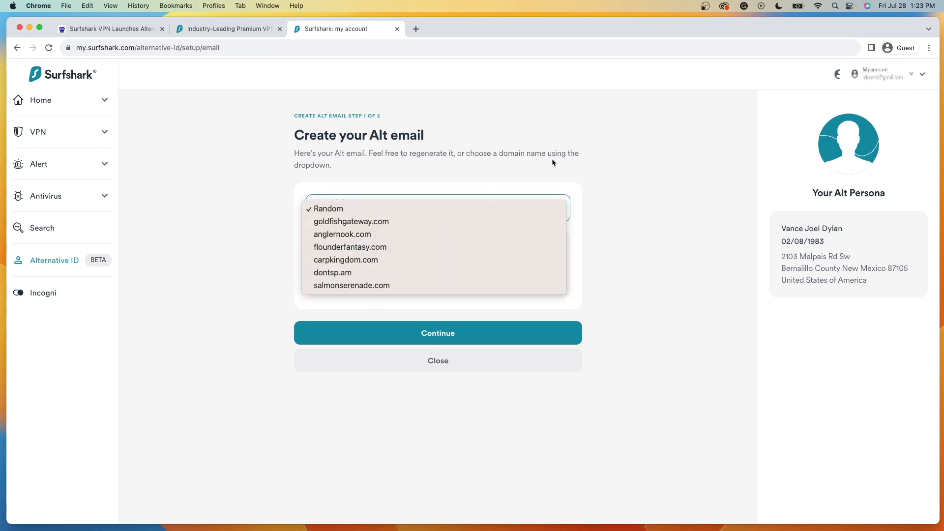
pyautogui.click(328, 208)
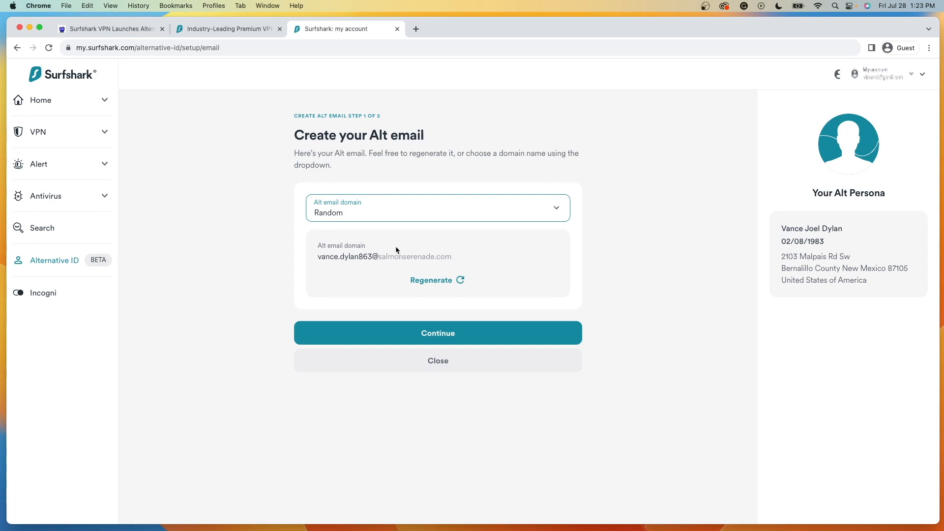
pyautogui.moveTo(493, 334)
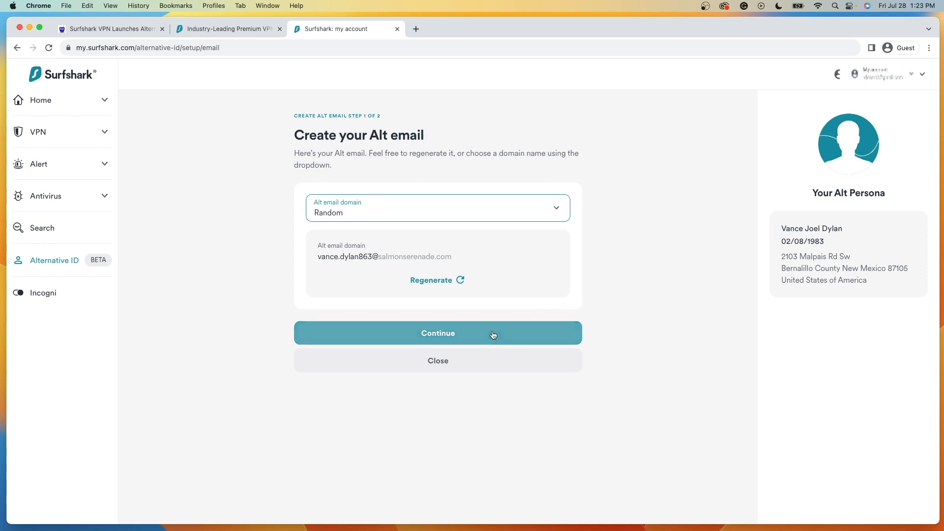
pyautogui.click(437, 333)
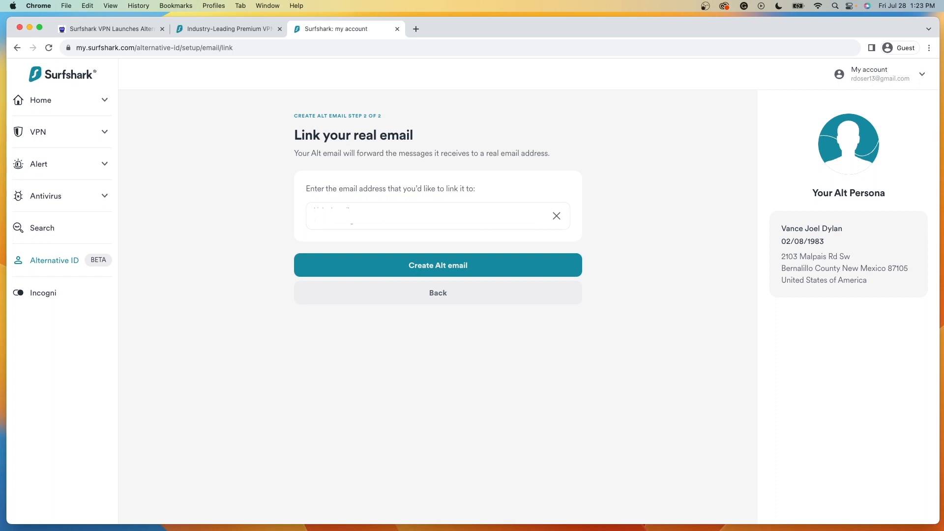
pyautogui.moveTo(438, 265)
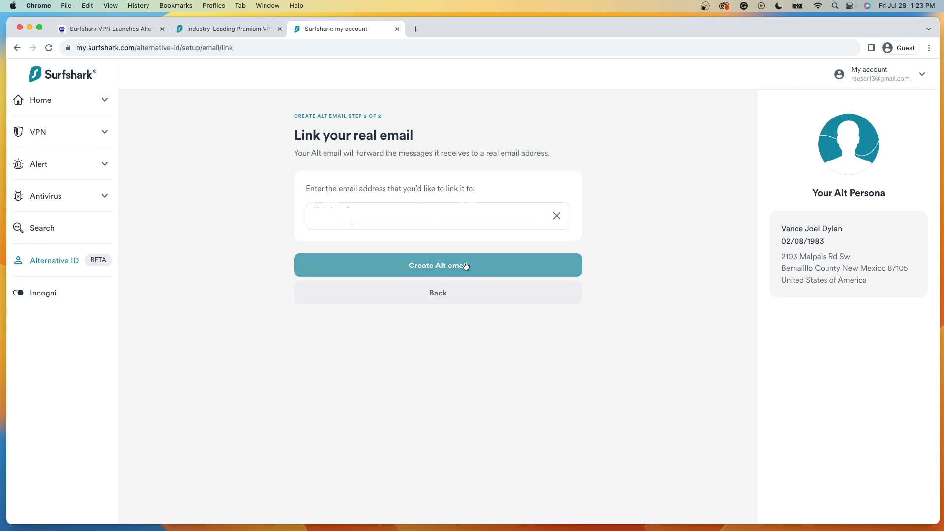
# Create the alt email linked to the real address and acknowledge the verify-email notice
pyautogui.click(438, 265)
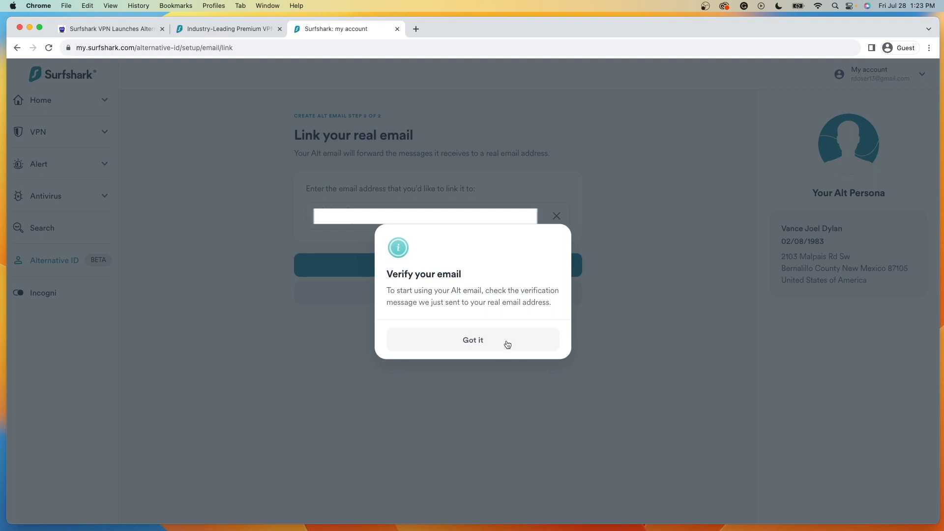
pyautogui.click(472, 340)
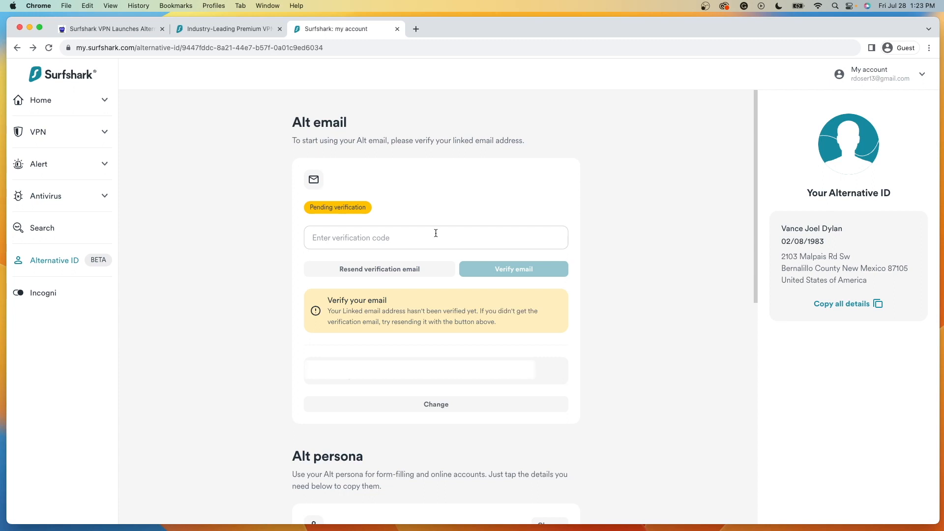
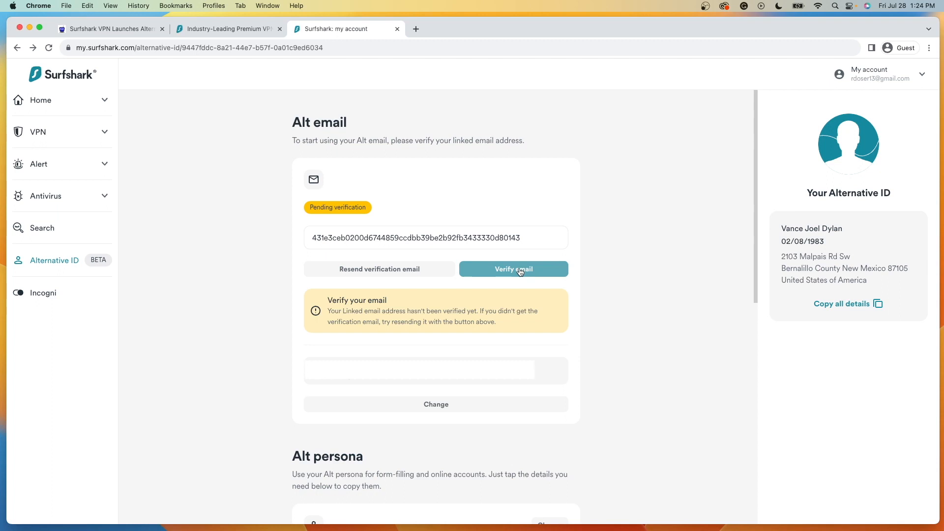
pyautogui.click(513, 268)
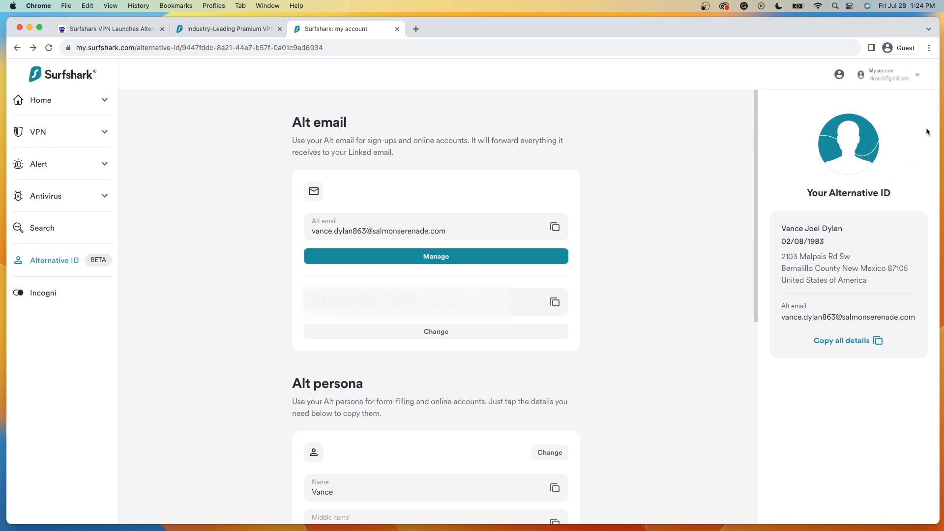
pyautogui.moveTo(449, 287)
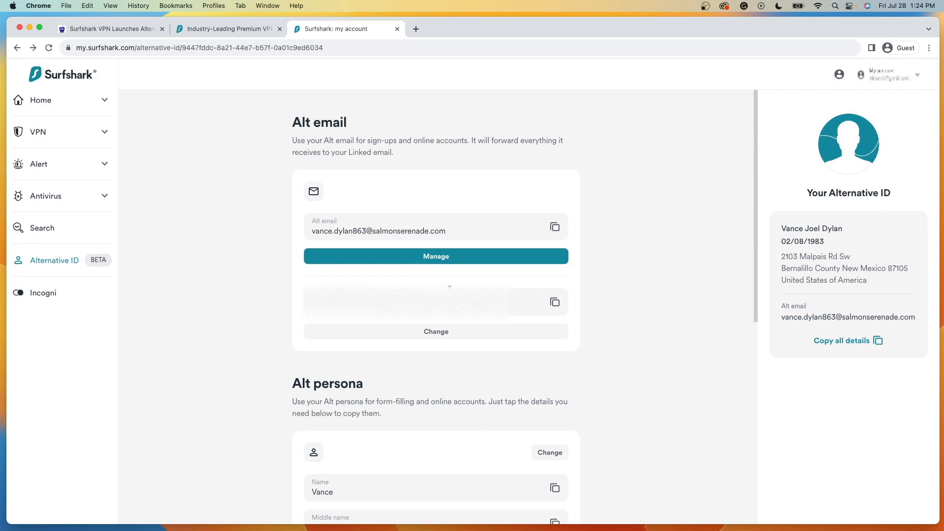
# Review the alt email and Vance Joel Dylan persona details, then return to the IPTV Wire article
pyautogui.scroll(-3)
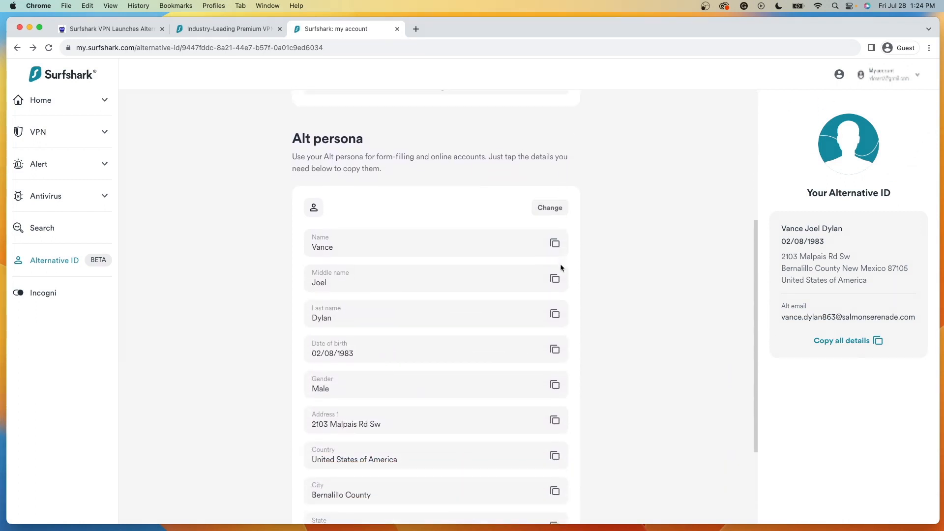
pyautogui.scroll(-3)
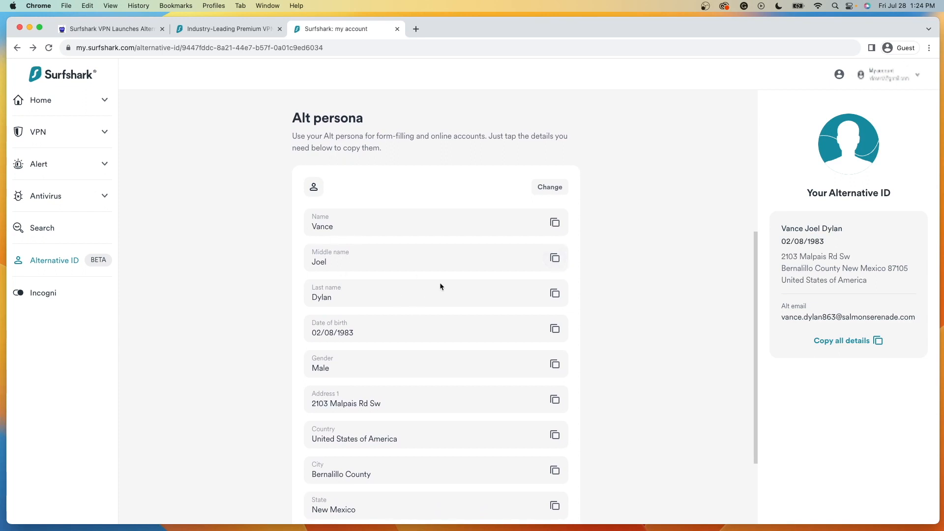
pyautogui.scroll(-3)
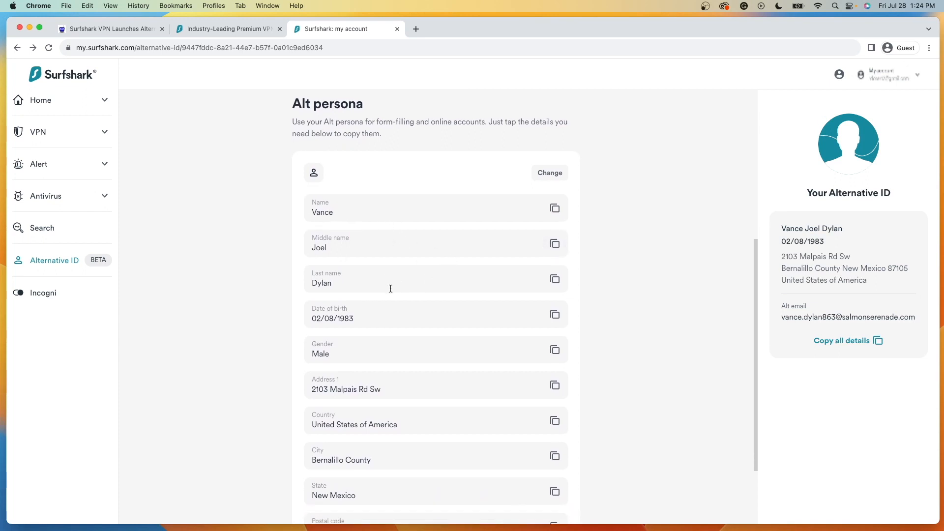
pyautogui.scroll(-3)
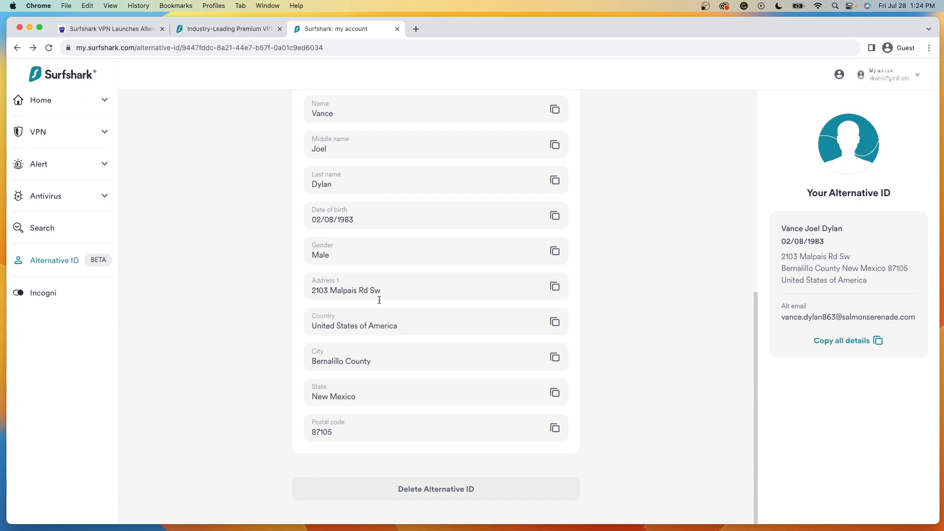
pyautogui.moveTo(602, 443)
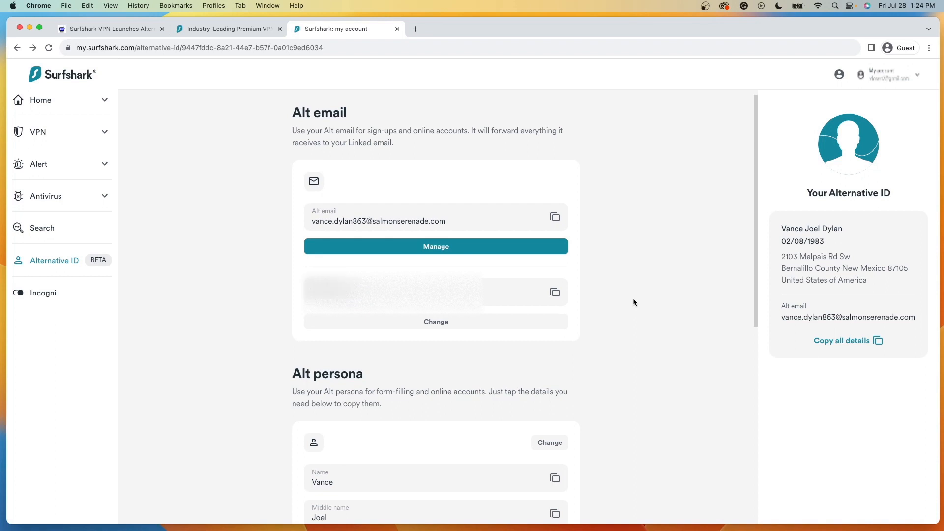
pyautogui.scroll(-3)
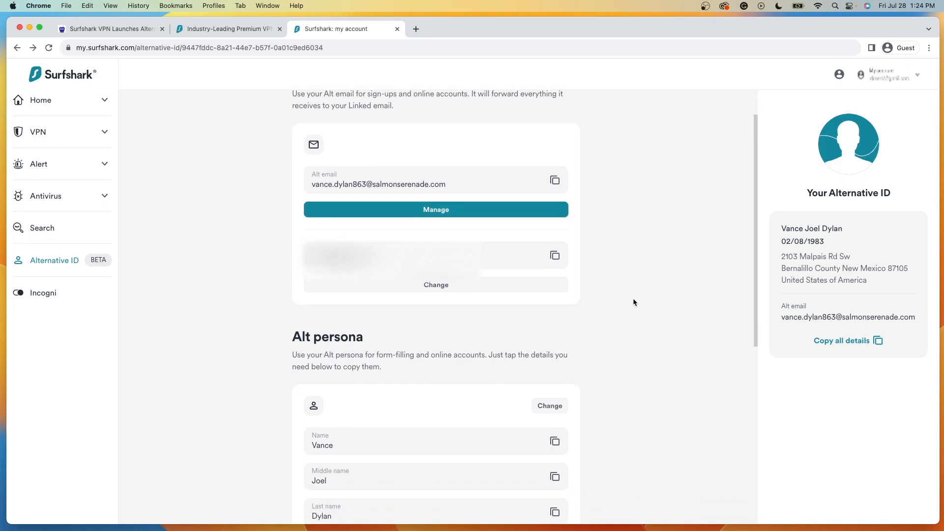
pyautogui.scroll(-3)
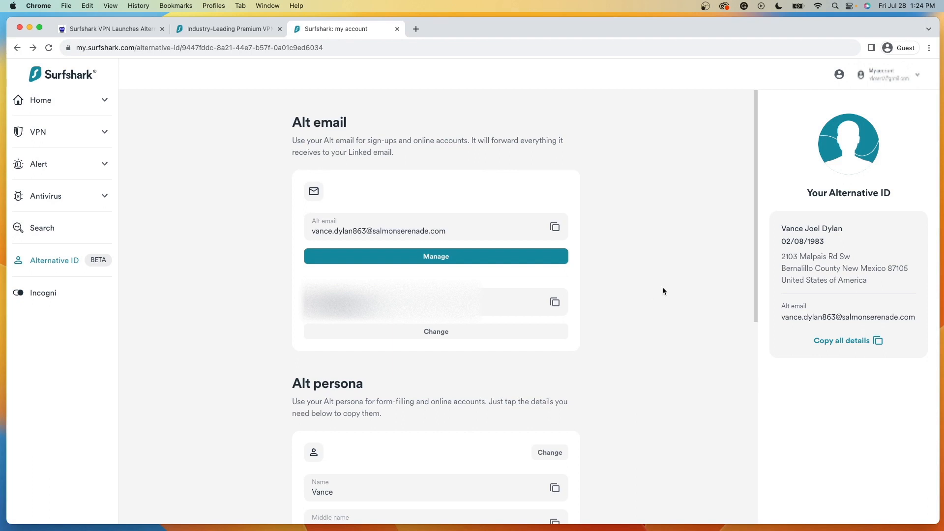
pyautogui.scroll(-3)
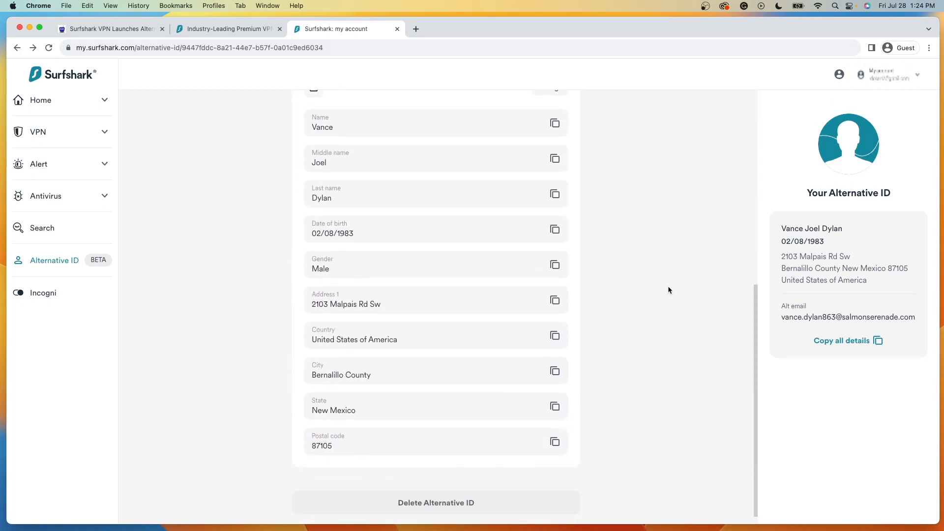
pyautogui.scroll(-3)
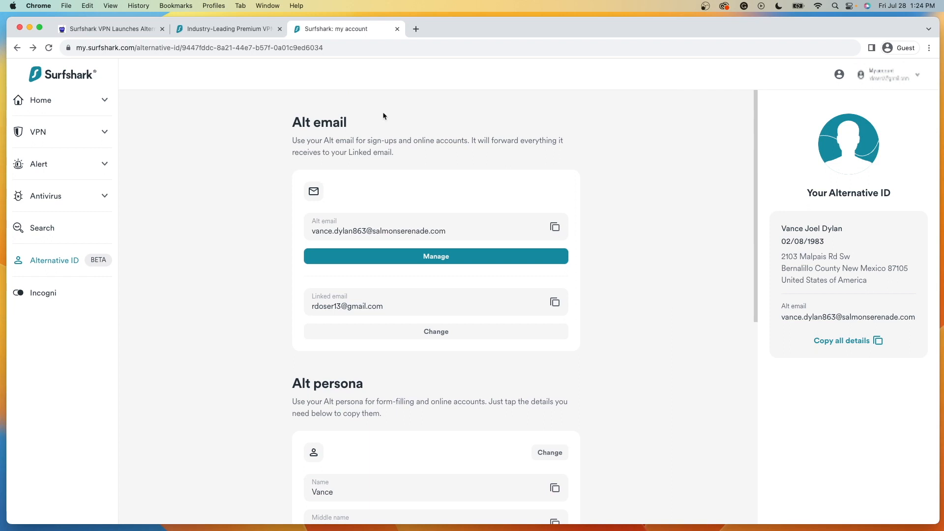
pyautogui.click(108, 28)
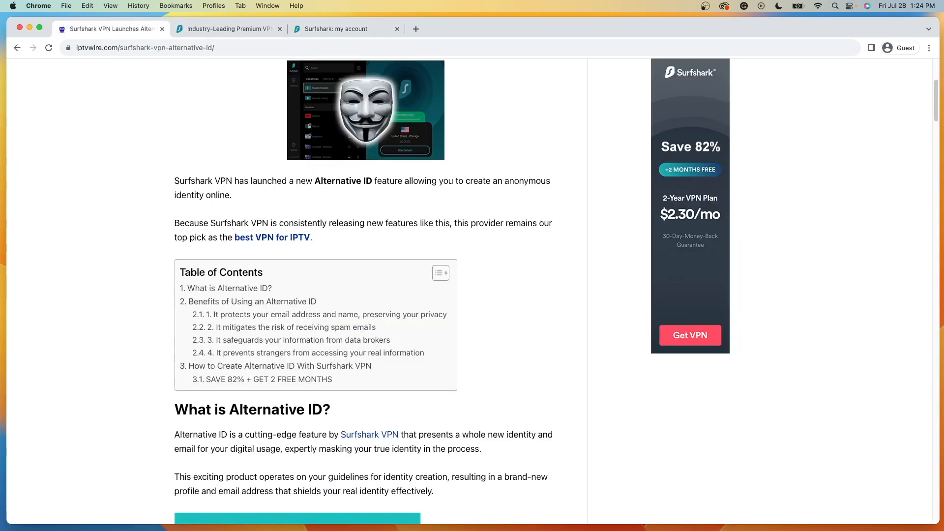